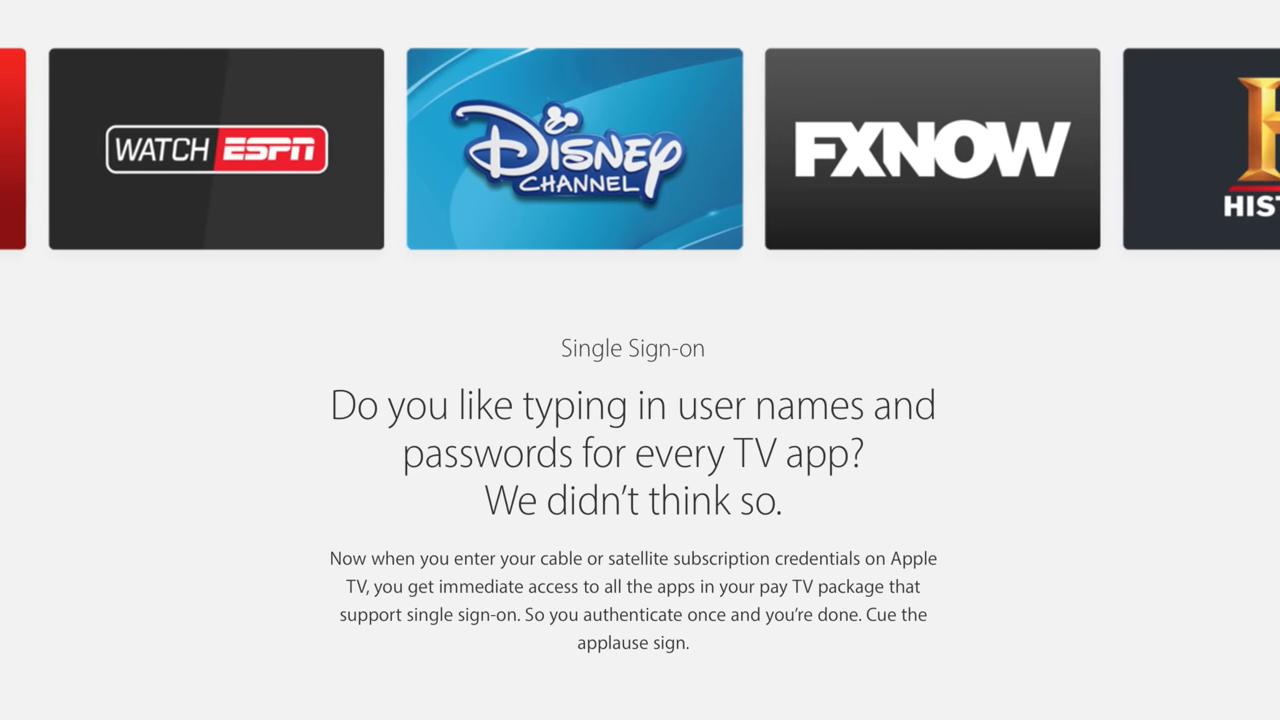
# Set the Apple TV's Appearance under Settings > General to Dark
pyautogui.hscroll(-3)
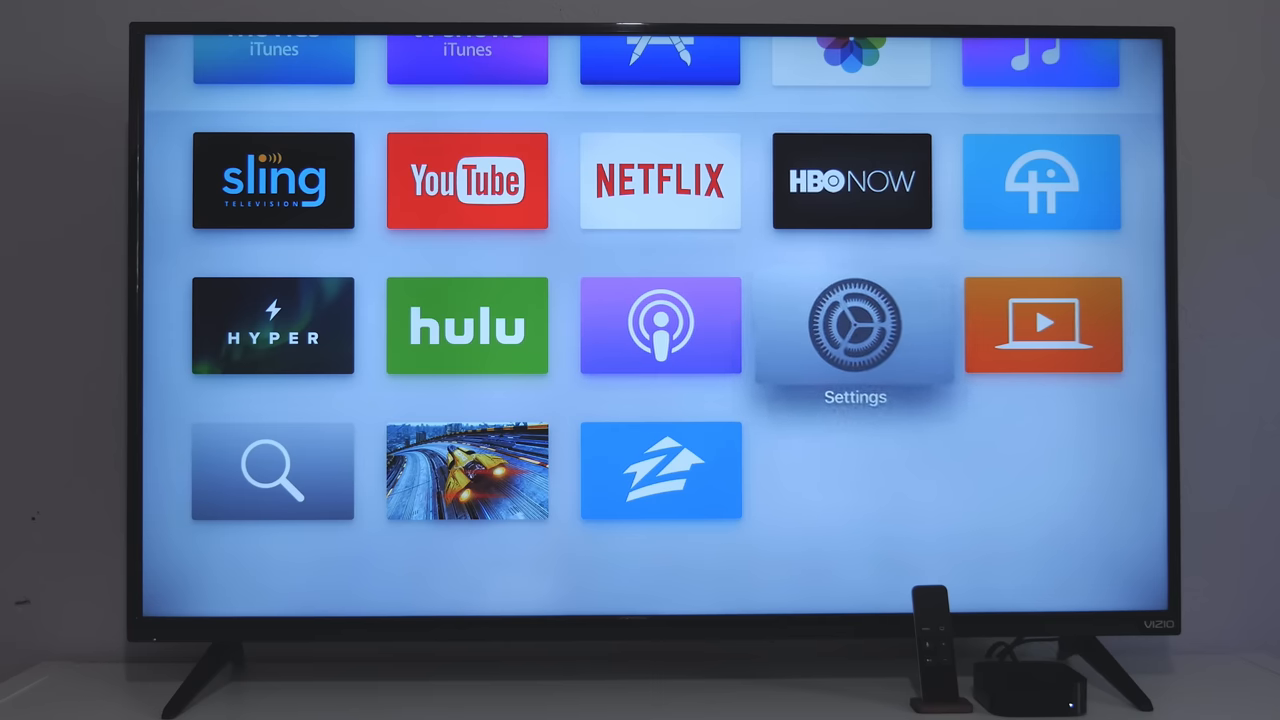
pyautogui.click(855, 325)
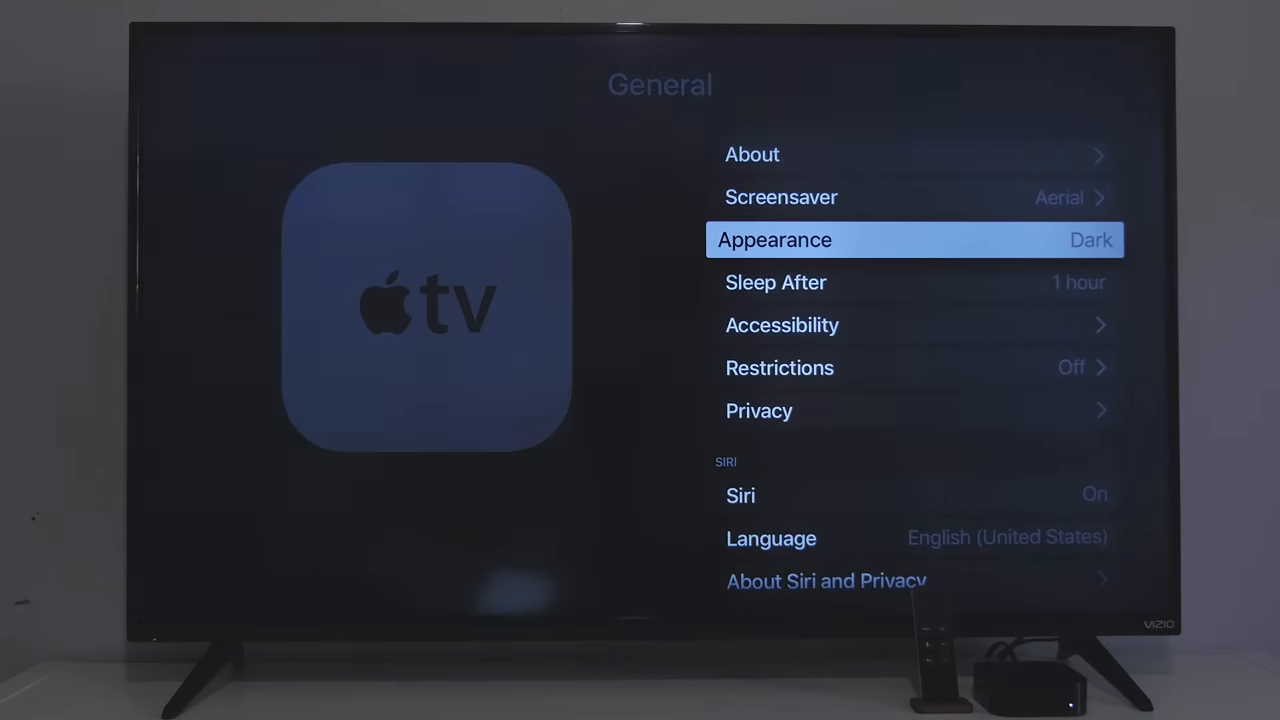
pyautogui.press('menu')
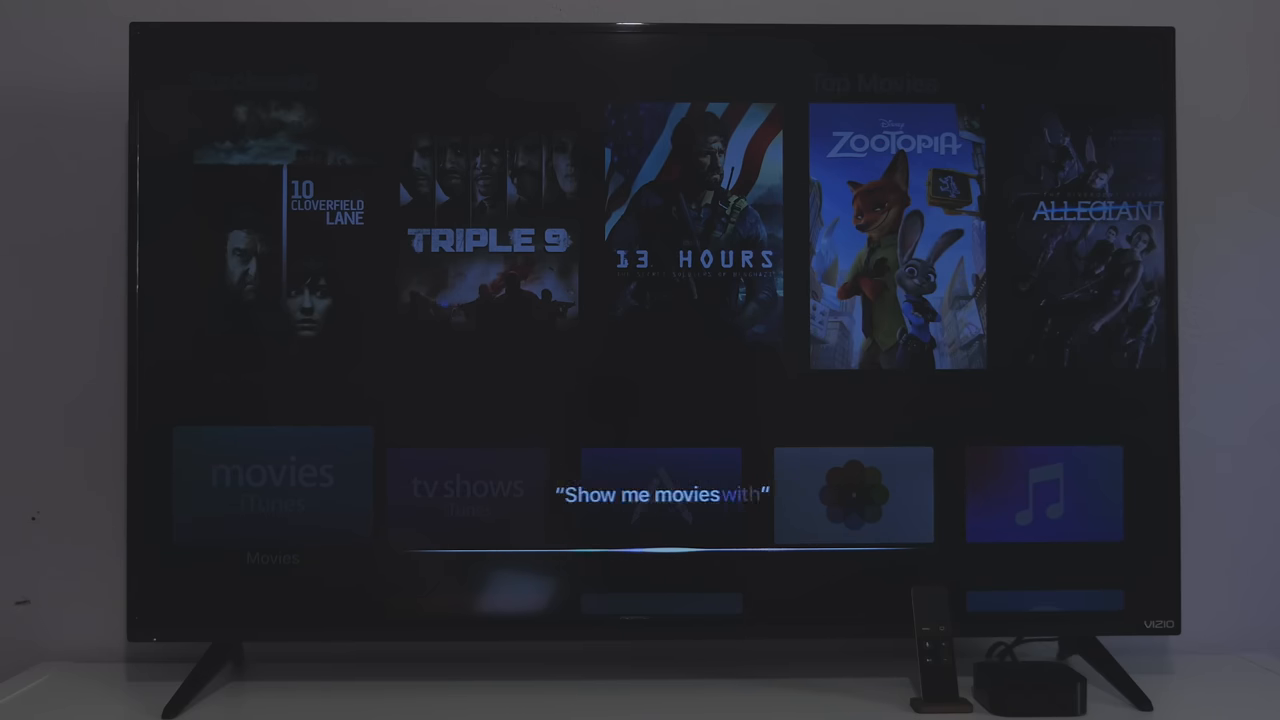
# Ask Siri to "Show me movies with animals"
pyautogui.write('animals')
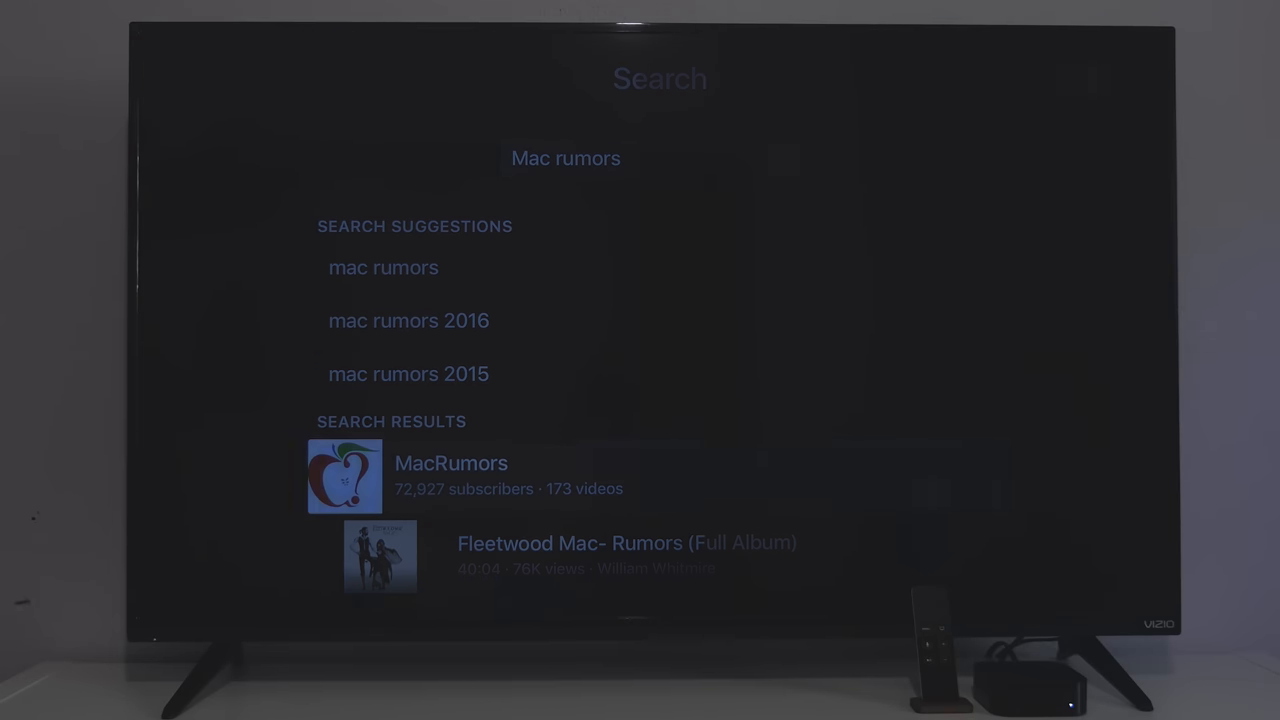
# Search YouTube for "Mac rumors" and open the MacRumors channel page
pyautogui.click(451, 463)
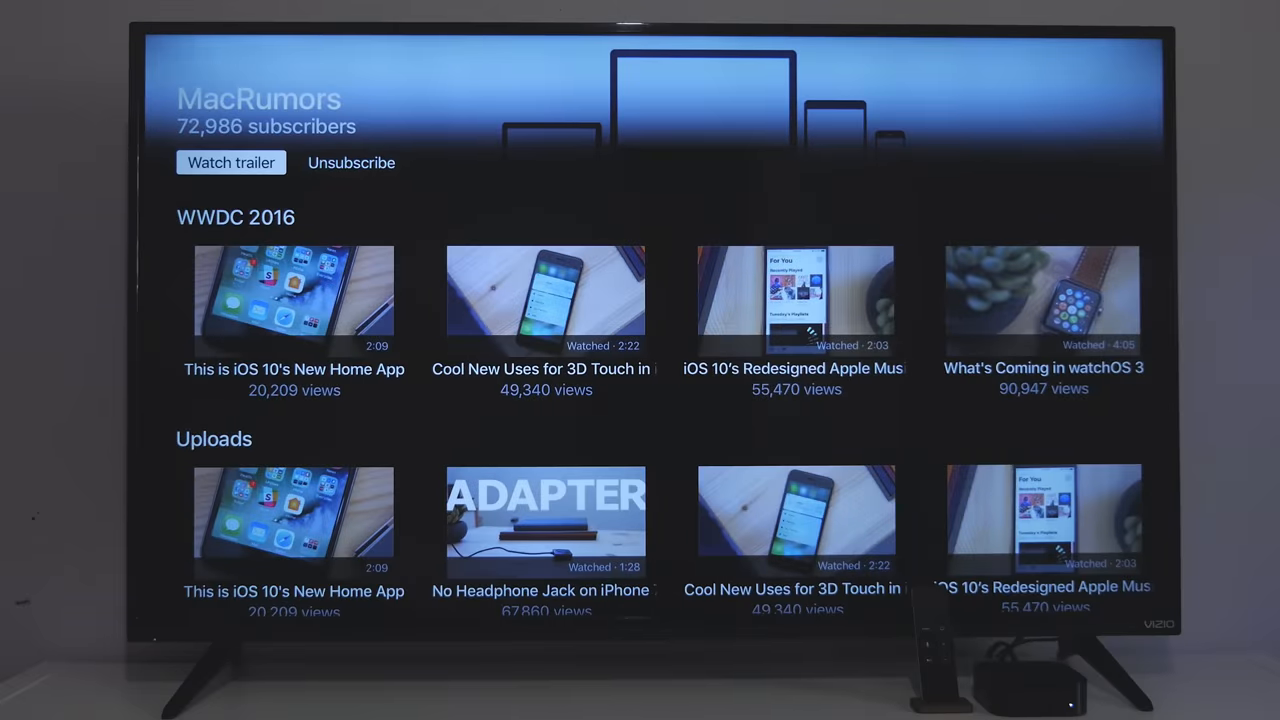